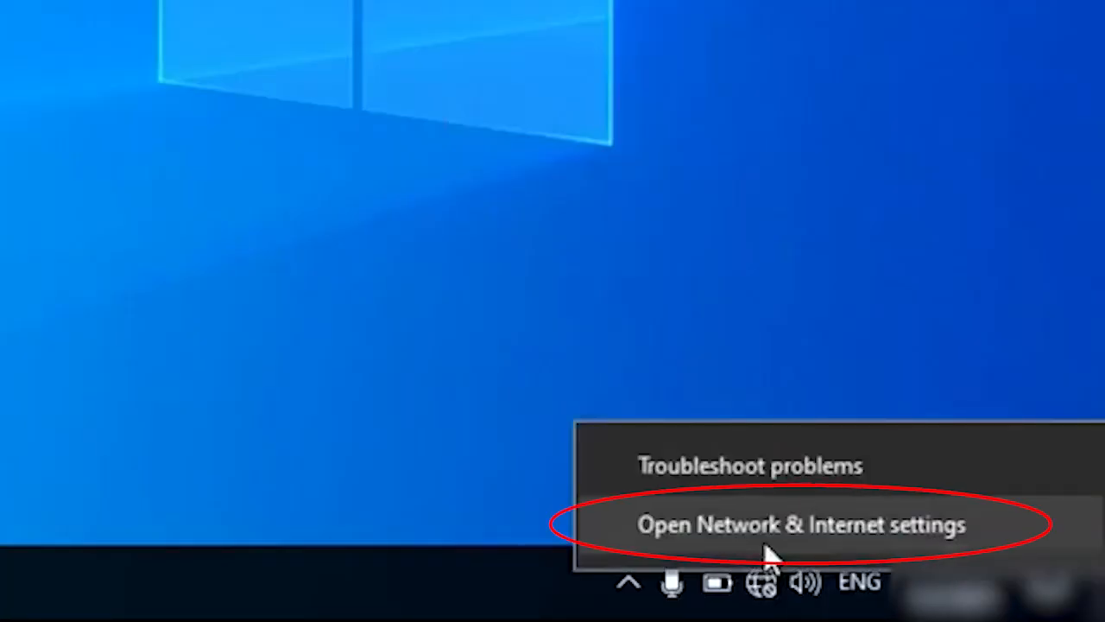
Open Network & Internet settings, go to the Wi-Fi page and toggle Wi-Fi
{"action": "left_click", "coordinate": [798, 524]}
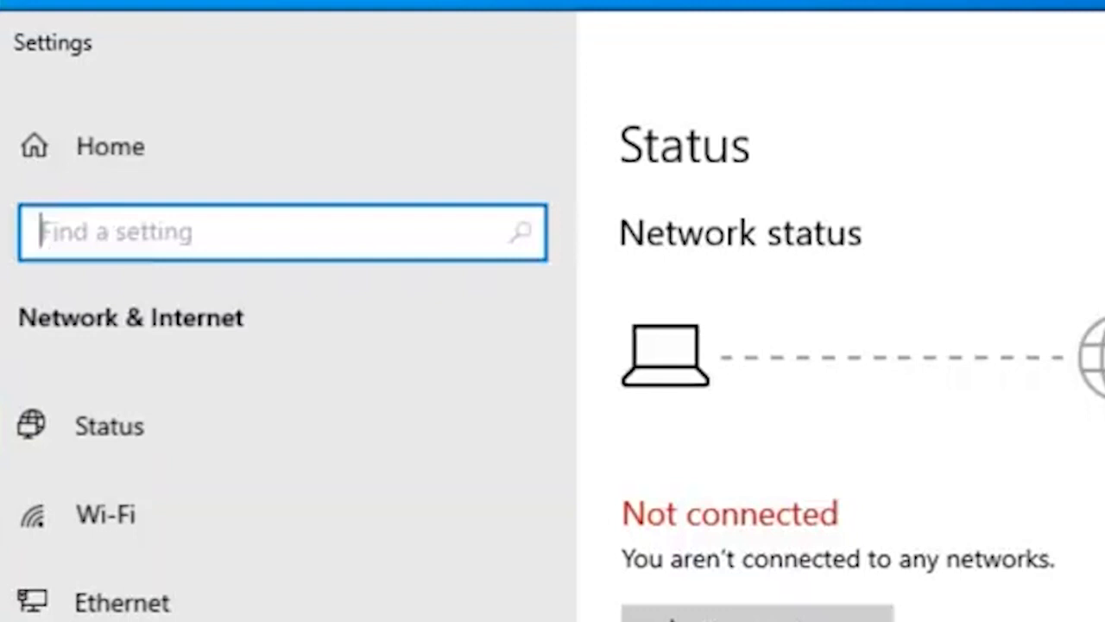
{"action": "left_click", "coordinate": [103, 514]}
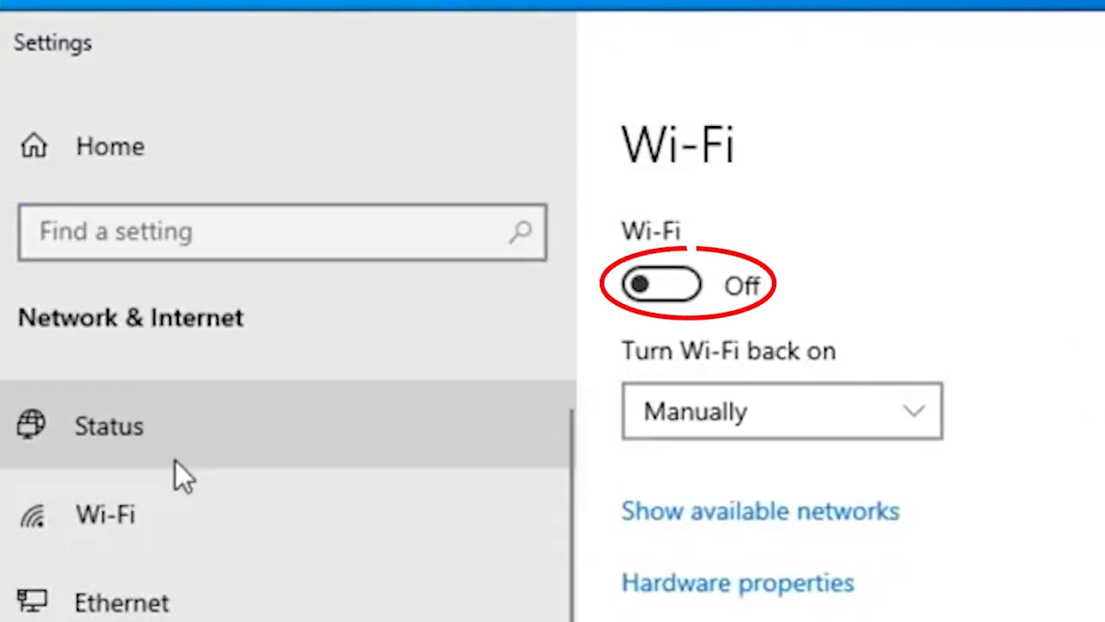
{"action": "left_click", "coordinate": [300, 592]}
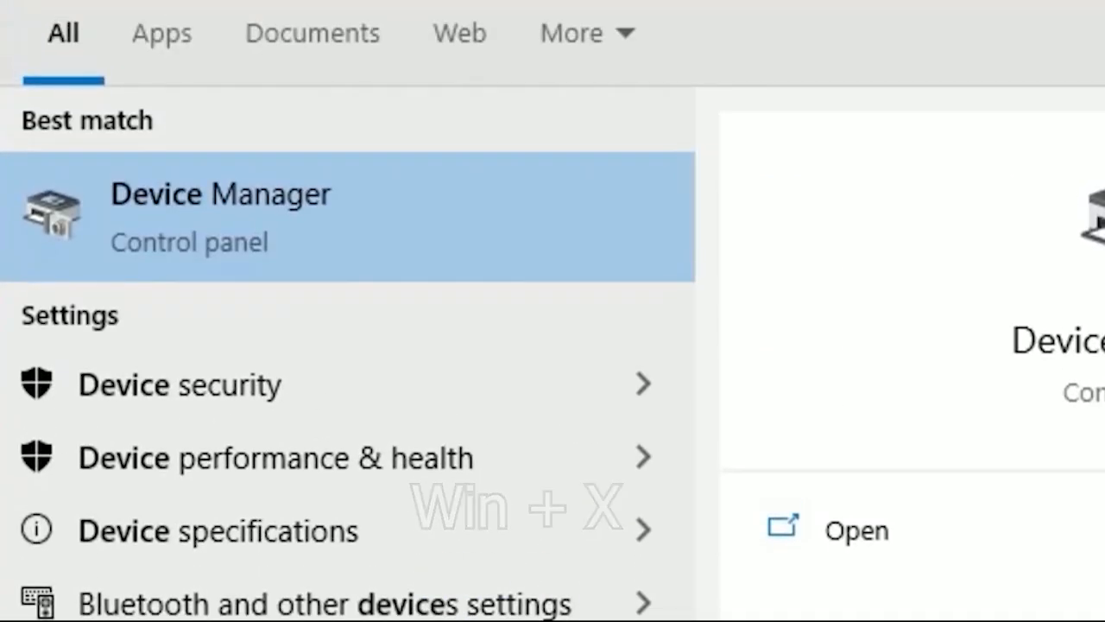
{"action": "mouse_move", "coordinate": [302, 306]}
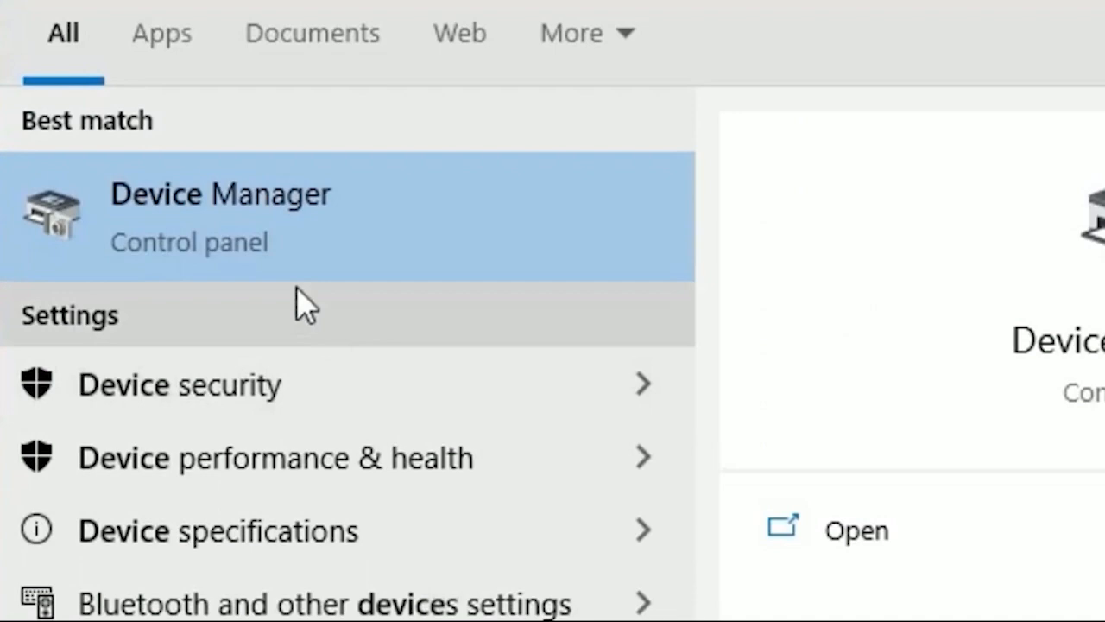
Update the Intel Wi-Fi adapter's driver in Device Manager, searching automatically
{"action": "left_click", "coordinate": [220, 216]}
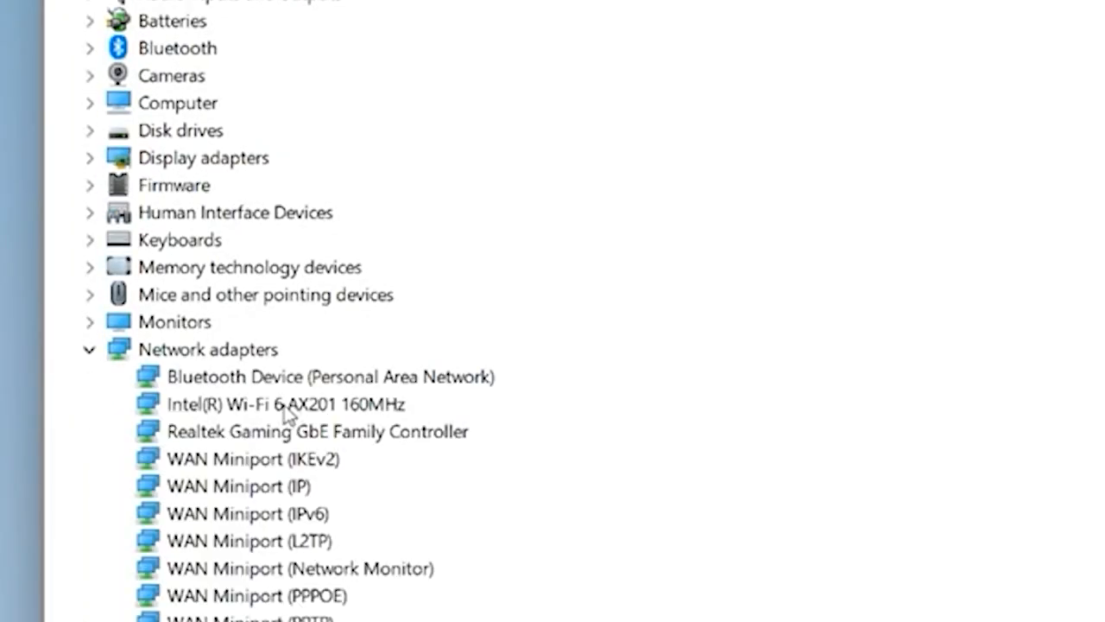
{"action": "right_click", "coordinate": [288, 403]}
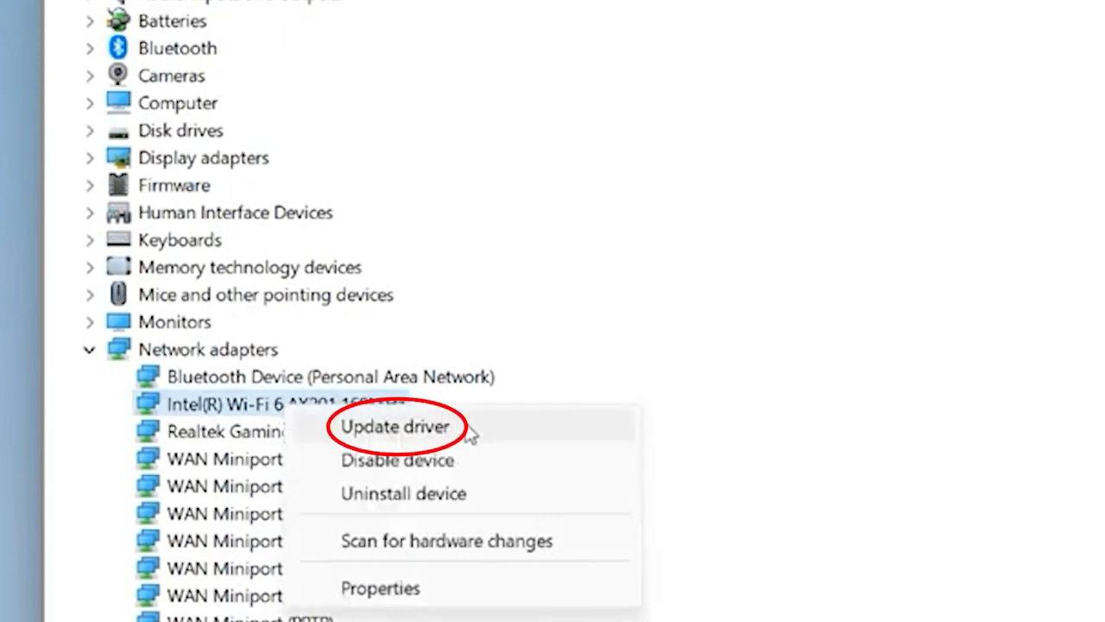
{"action": "left_click", "coordinate": [396, 425]}
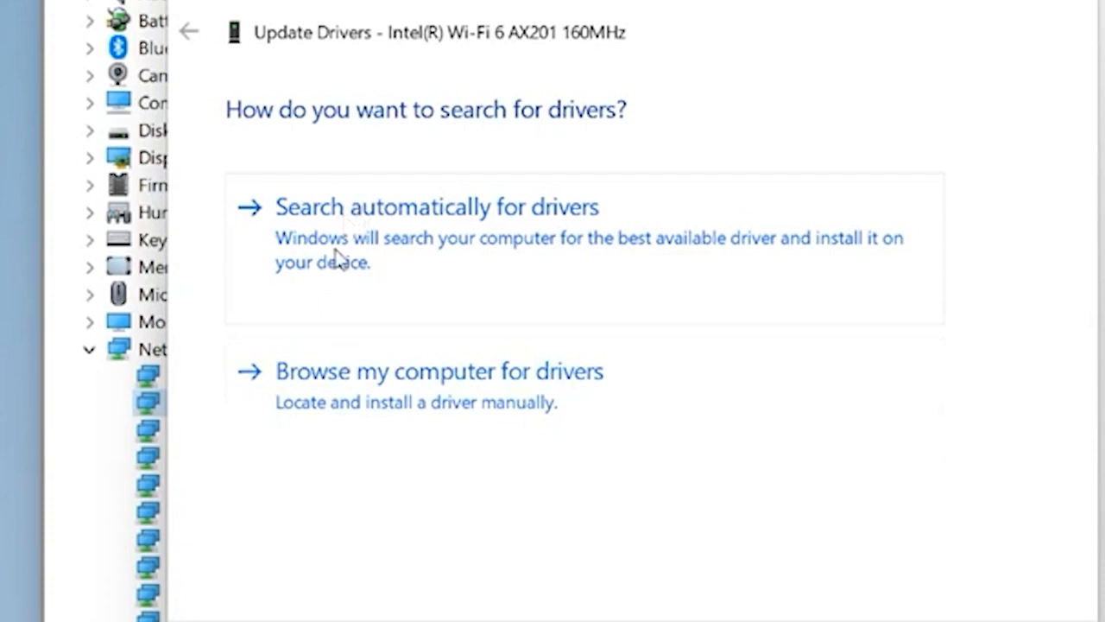
{"action": "left_click", "coordinate": [437, 207]}
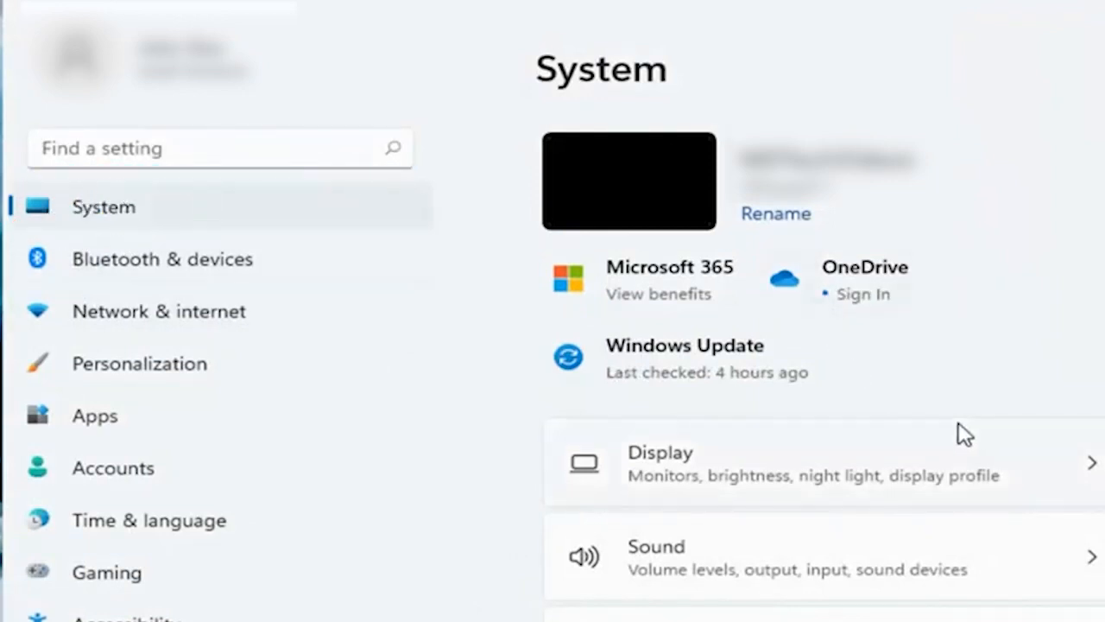
Run the Internet Connections troubleshooter from System's Troubleshoot > Other troubleshooters
{"action": "scroll", "scroll_direction": "down", "scroll_amount": 3}
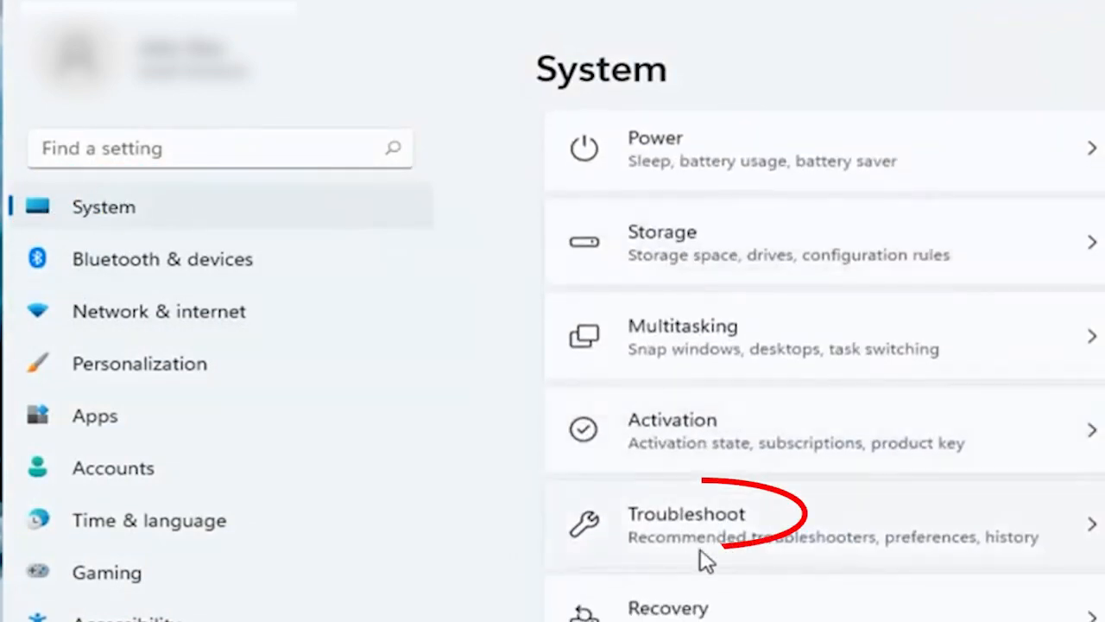
{"action": "left_click", "coordinate": [686, 522]}
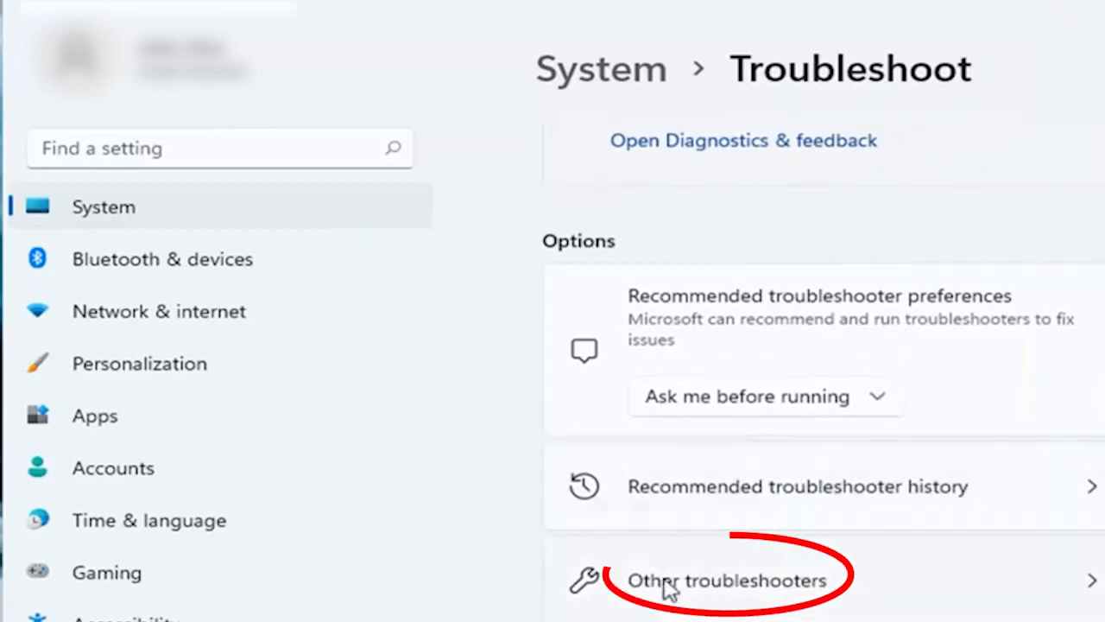
{"action": "left_click", "coordinate": [725, 579]}
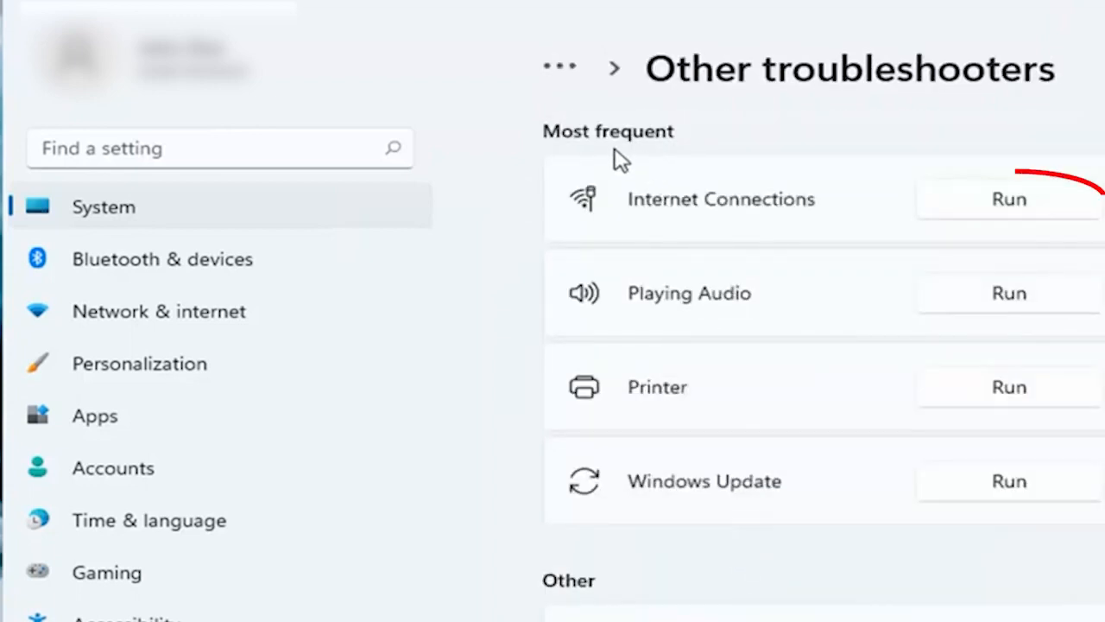
{"action": "mouse_move", "coordinate": [868, 216]}
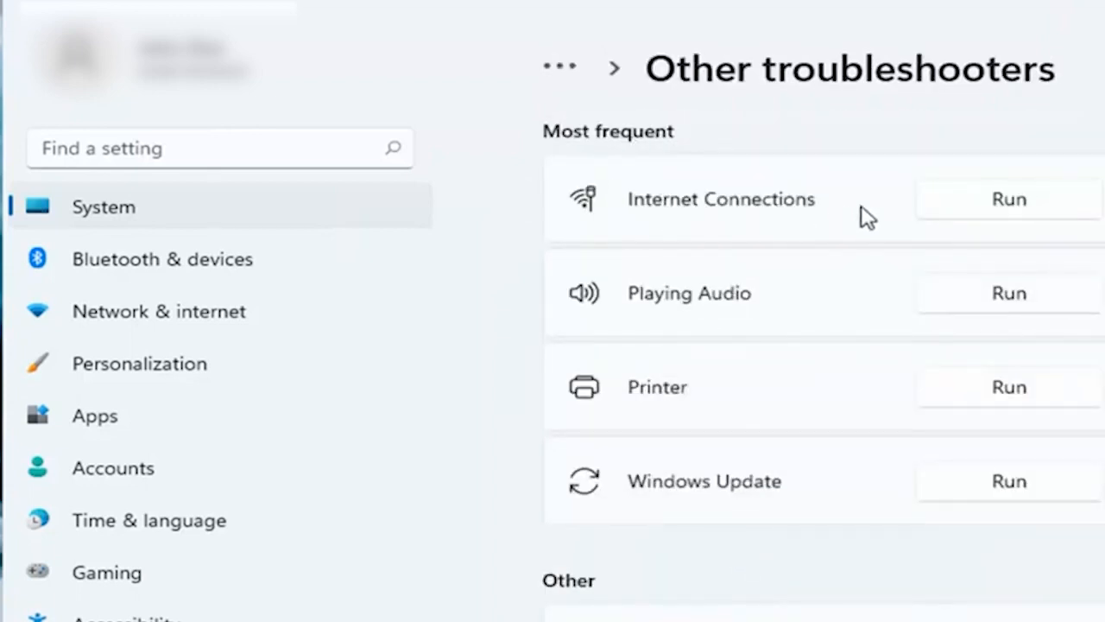
{"action": "left_click", "coordinate": [1008, 199]}
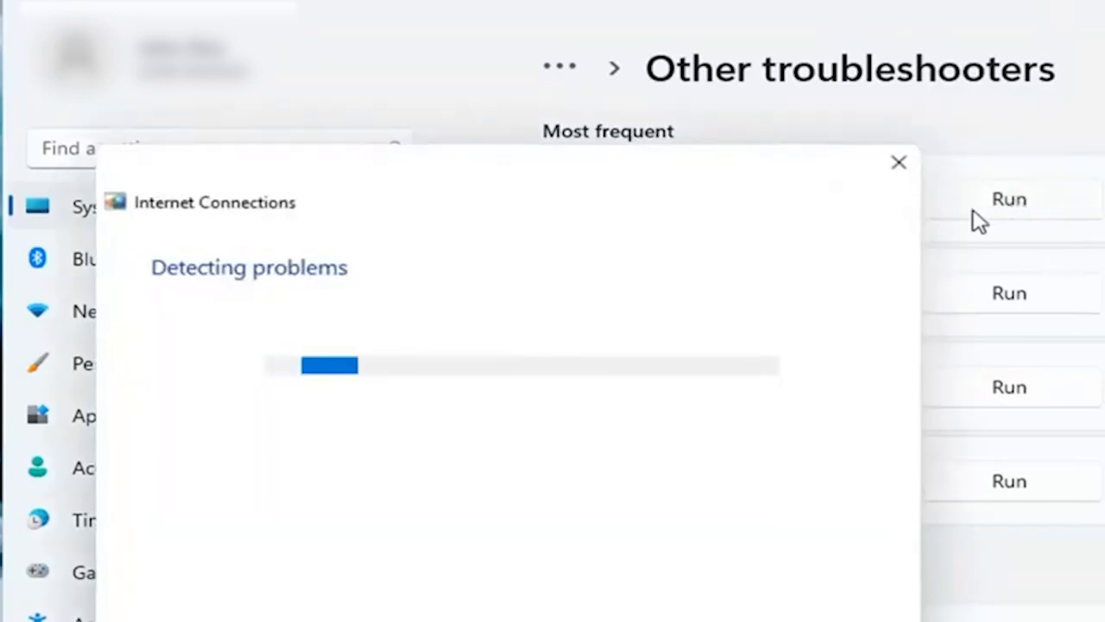